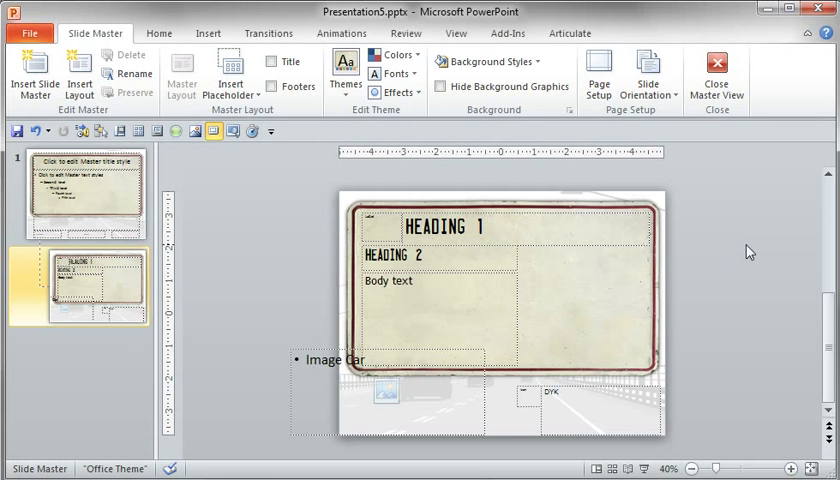
# Step: Apply the Title and Content layout to the first slide of the new presentation
pyautogui.click(717, 74)
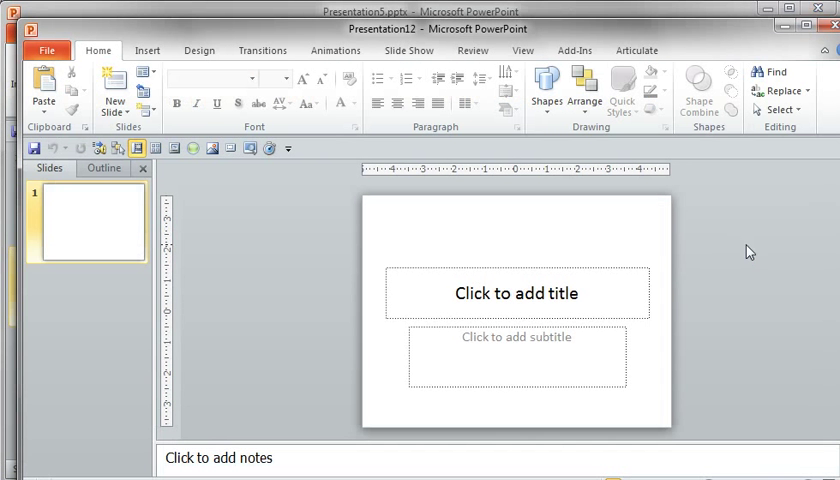
pyautogui.rightClick(85, 222)
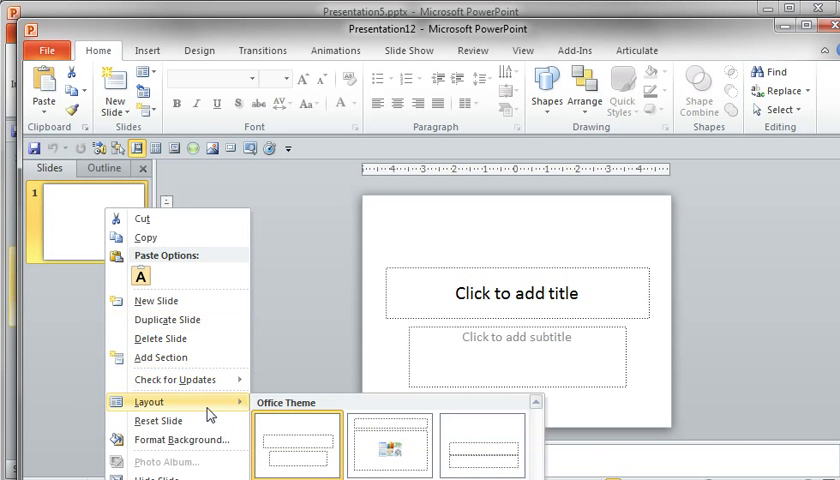
pyautogui.click(390, 445)
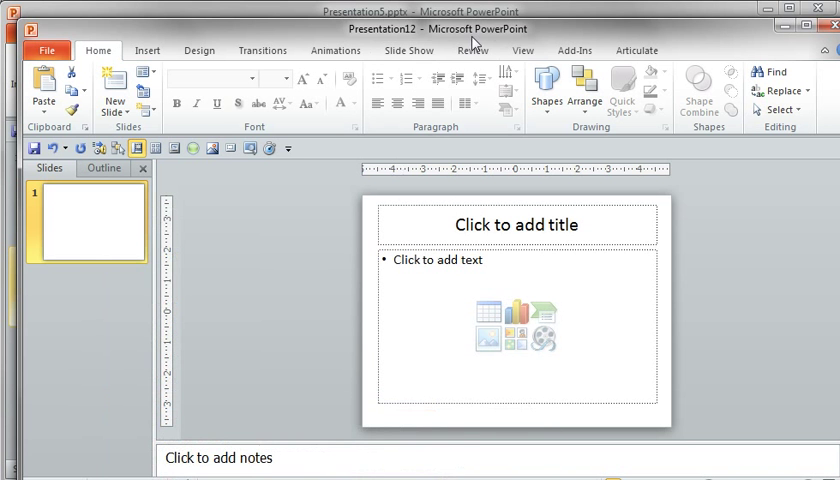
# Step: Paste the two wheel and wheel-nut instructions into the content placeholder as bullets
pyautogui.click(460, 270)
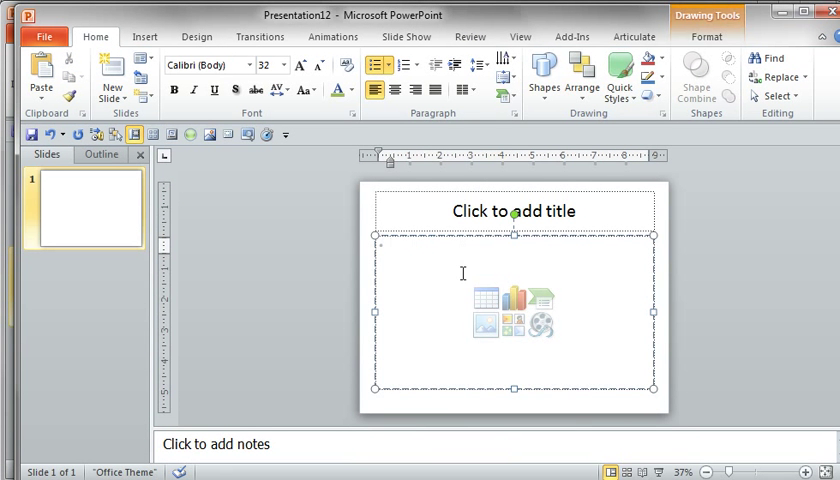
pyautogui.rightClick(467, 310)
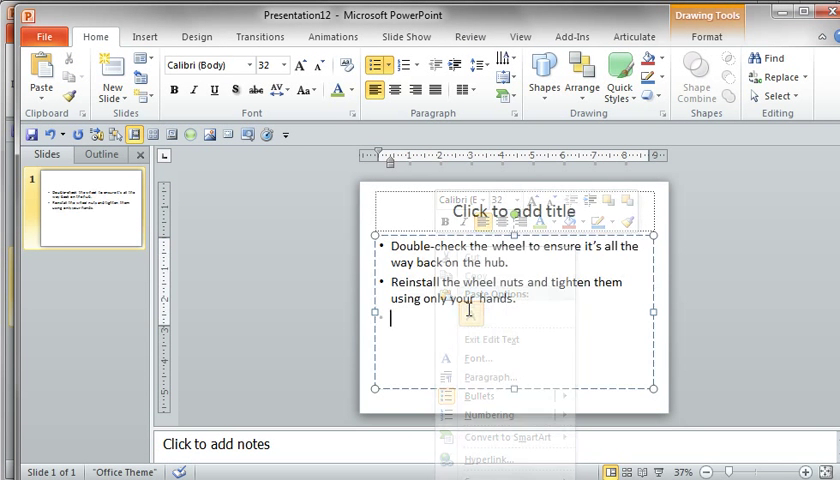
pyautogui.click(733, 229)
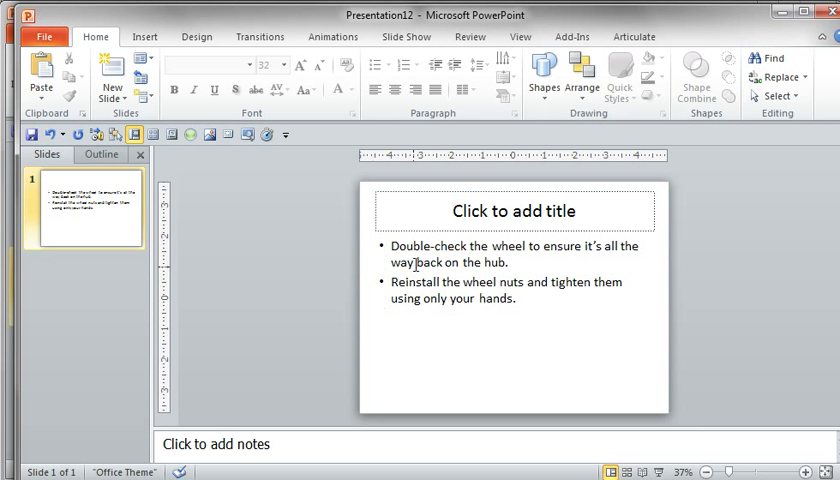
# Step: Resize the bullet text box to about half the slide width so both instructions rewrap
pyautogui.click(513, 273)
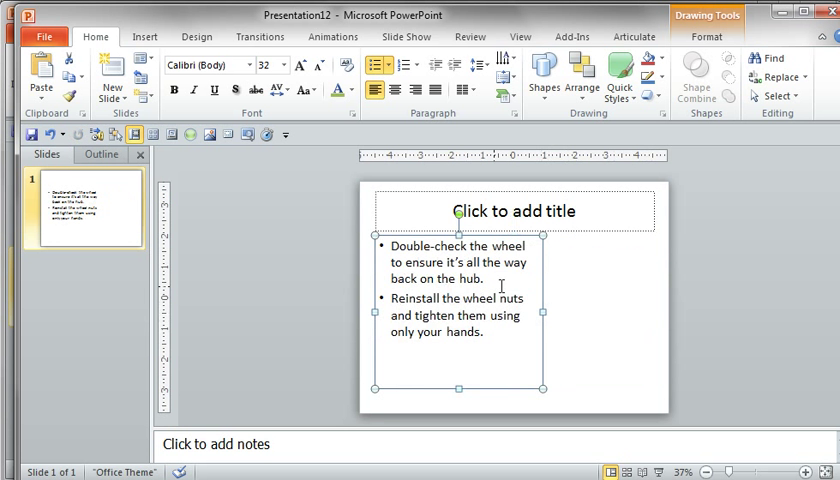
pyautogui.click(580, 273)
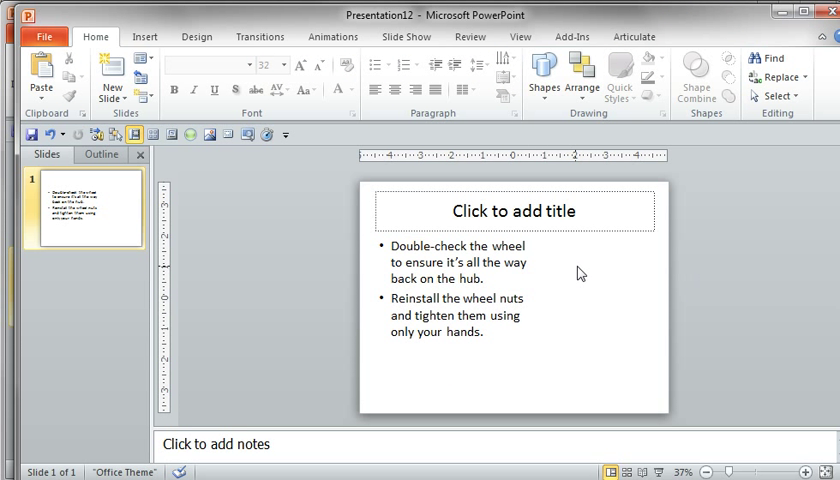
pyautogui.moveTo(535, 286)
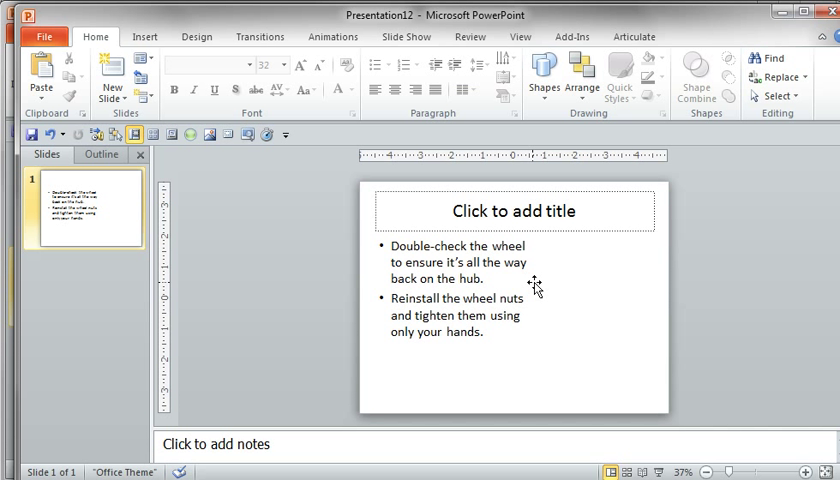
pyautogui.moveTo(653, 322)
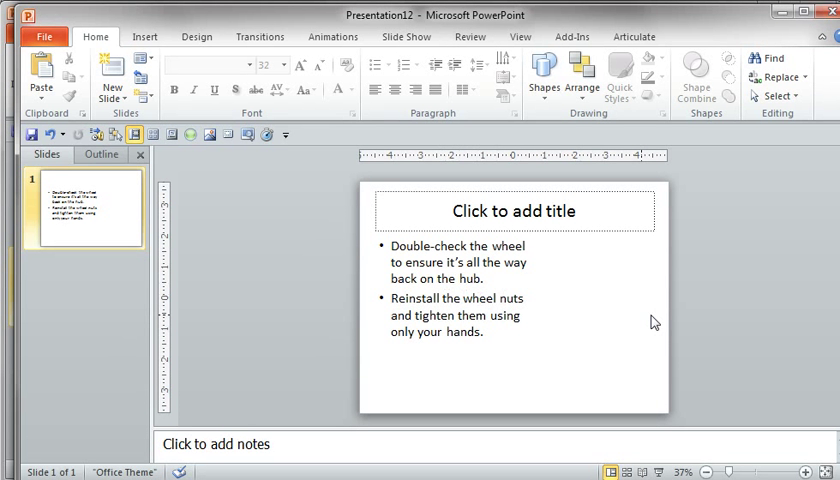
pyautogui.moveTo(571, 302)
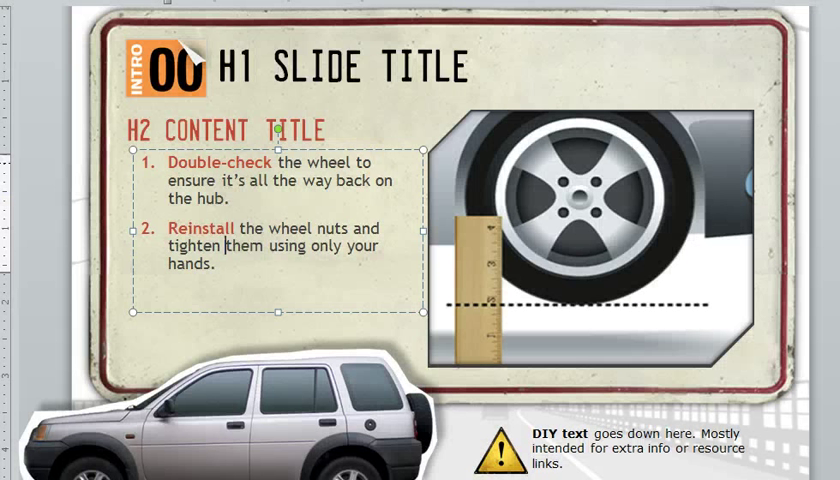
# Step: Show the finished example slide with numbered steps, bold red verbs, wheel image and car
pyautogui.click(360, 355)
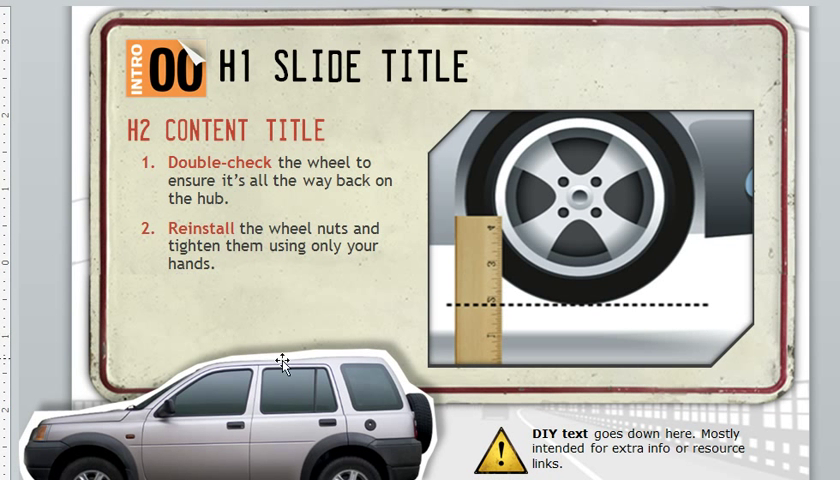
pyautogui.moveTo(220, 307)
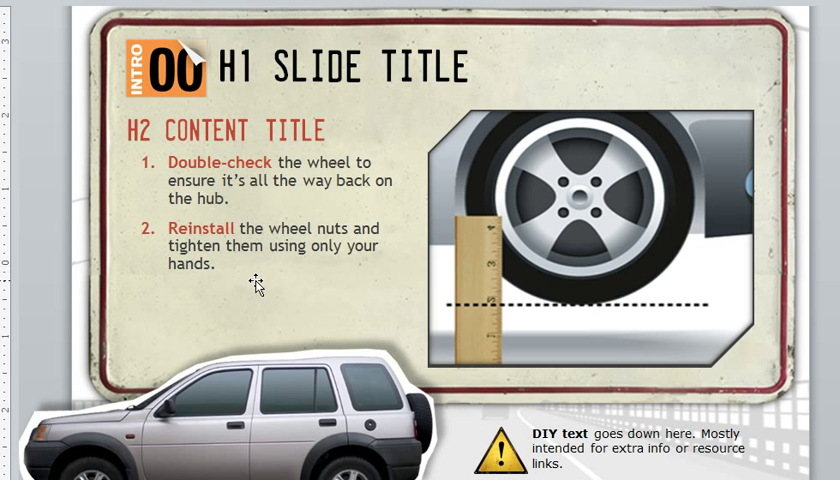
pyautogui.moveTo(252, 307)
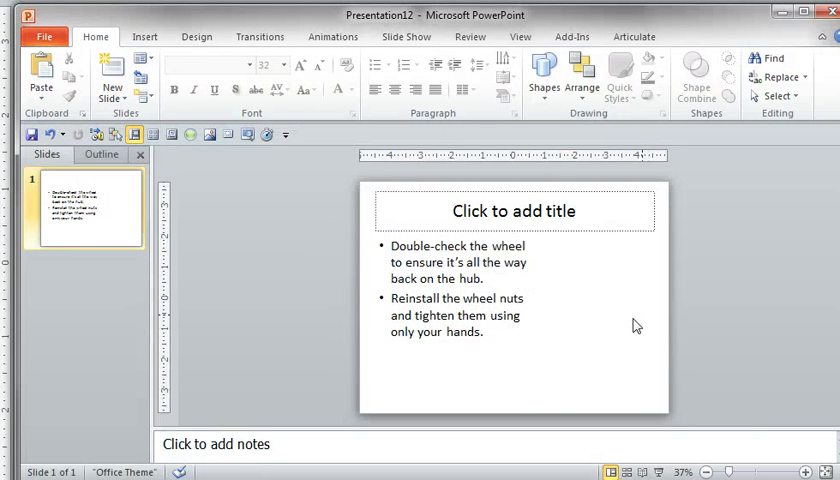
pyautogui.moveTo(611, 316)
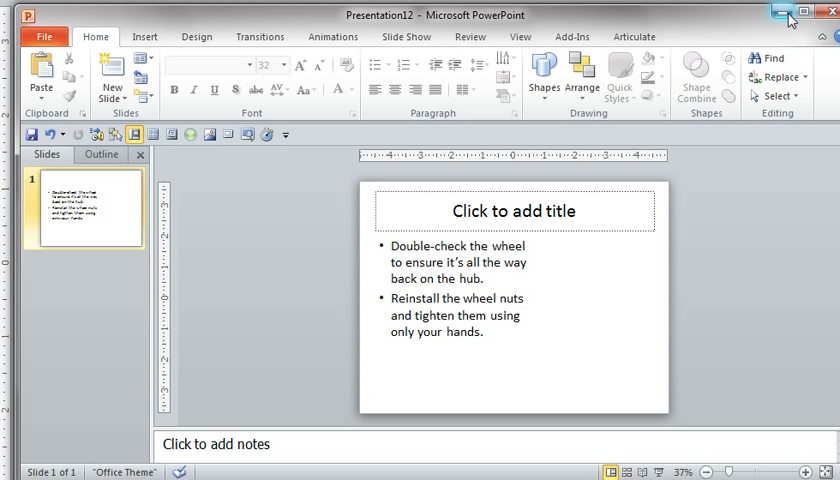
pyautogui.moveTo(789, 10)
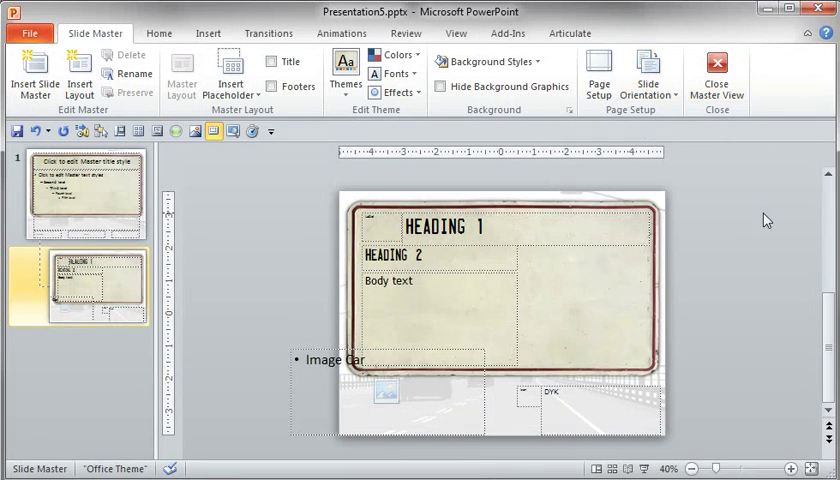
# Step: Duplicate the second slide layout in the master view
pyautogui.click(789, 468)
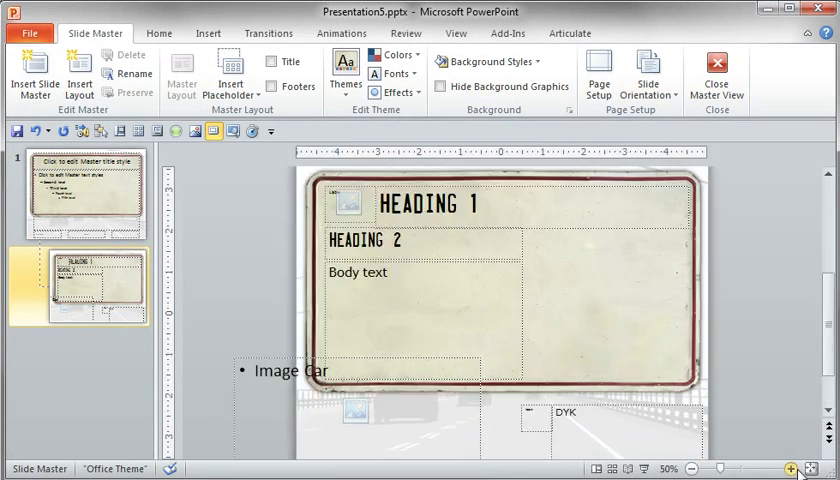
pyautogui.moveTo(459, 293)
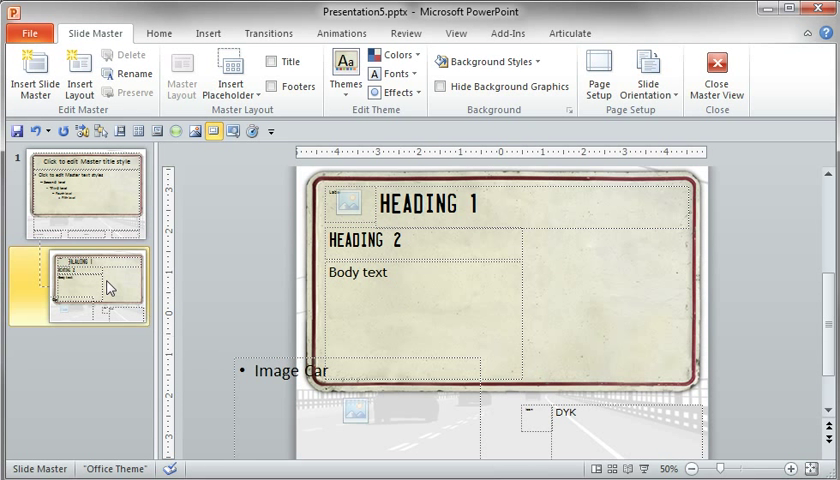
pyautogui.rightClick(85, 285)
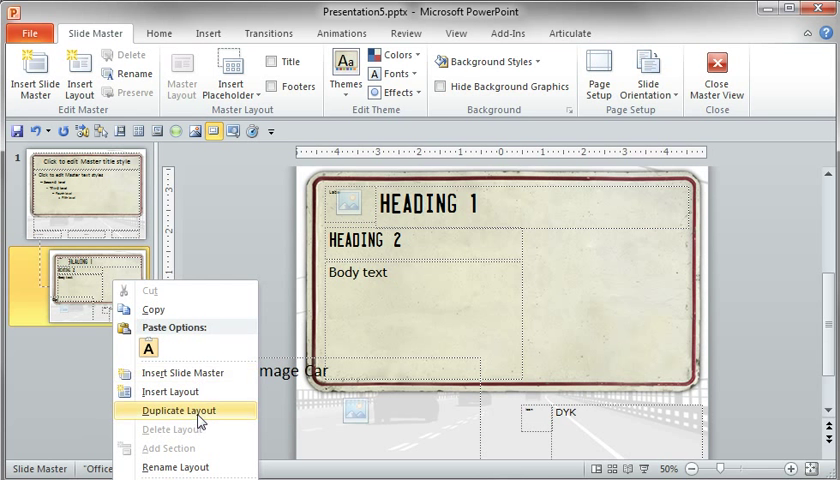
pyautogui.click(175, 410)
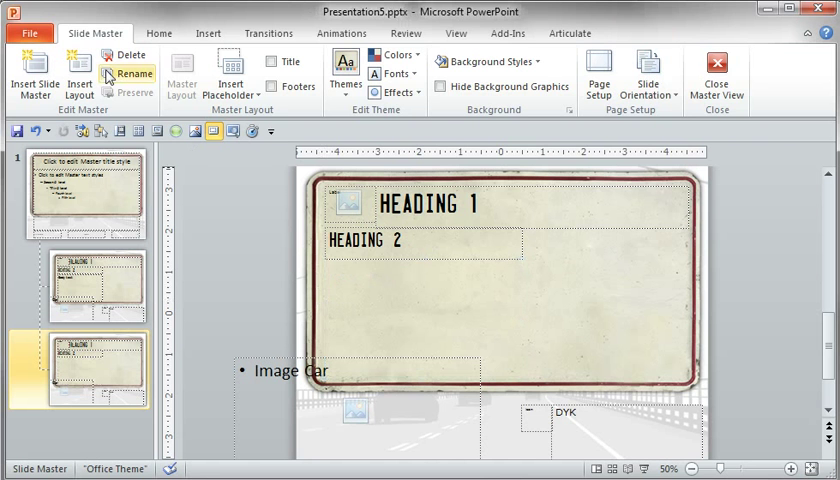
pyautogui.moveTo(230, 70)
pyautogui.write('U')
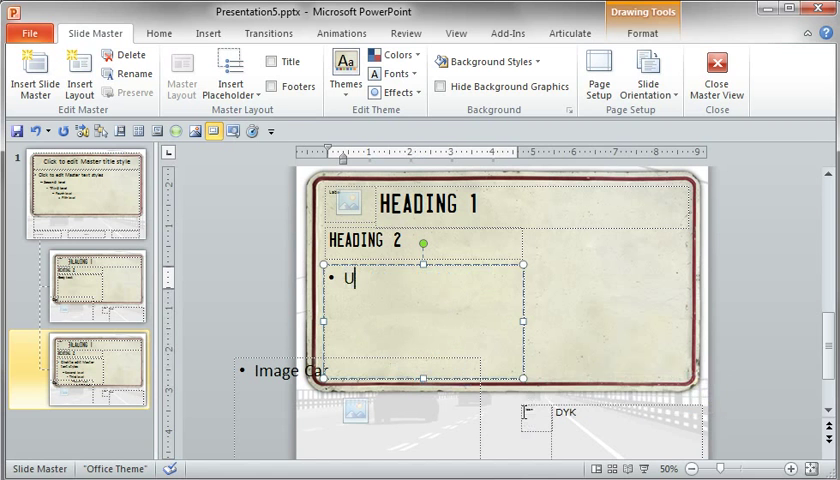
# Step: Enter bullets 'Unordered list' and 'Unordered lists go here and wrap on each line'
pyautogui.write('nordered')
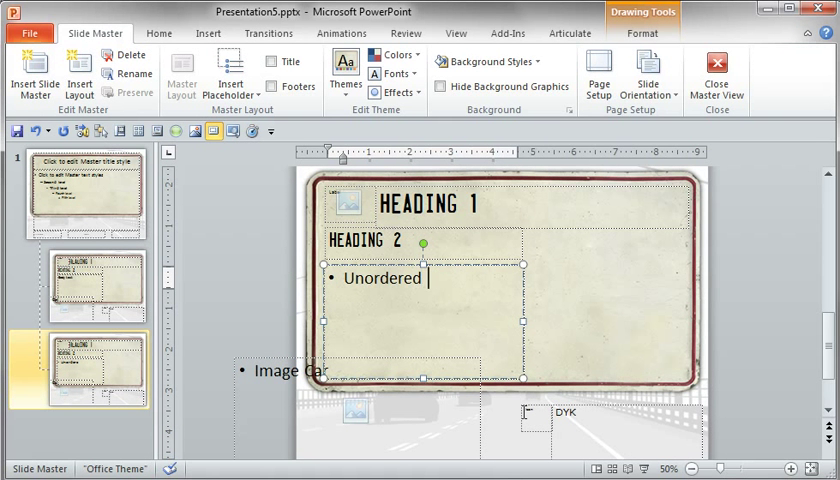
pyautogui.write('list')
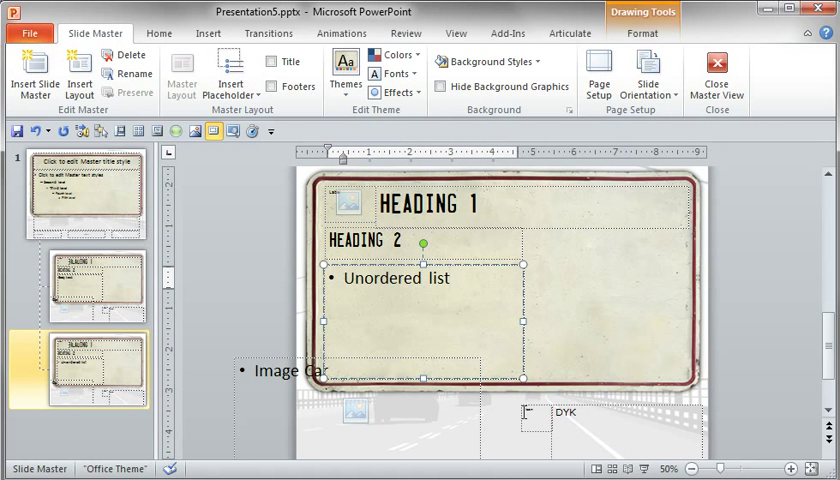
pyautogui.write('un')
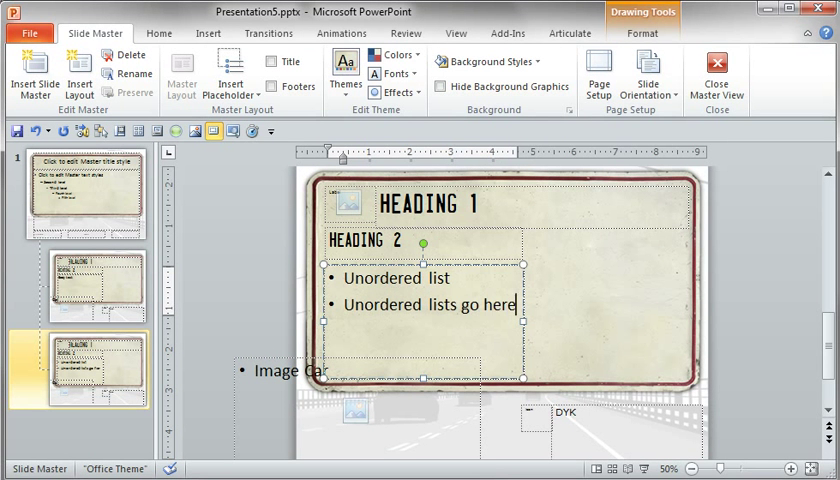
pyautogui.write('and wrap')
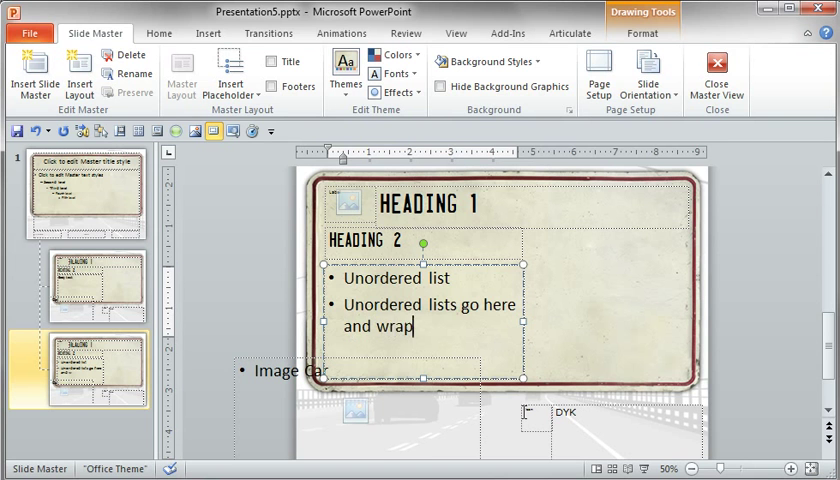
pyautogui.write('on each lien')
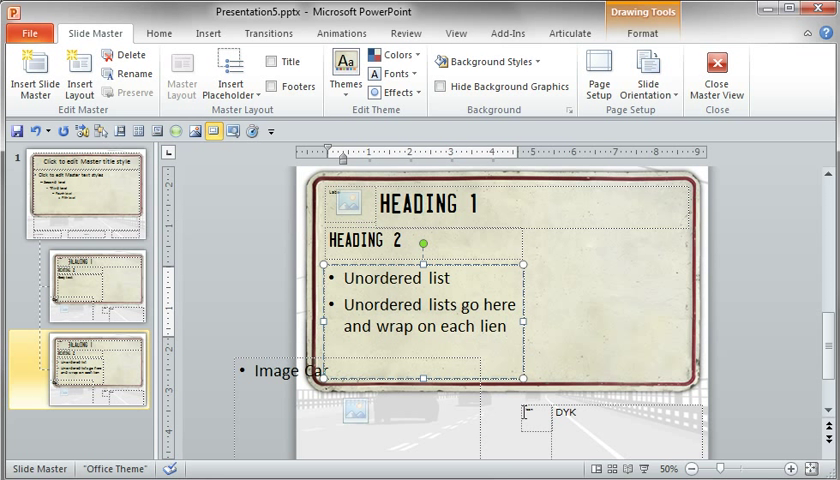
pyautogui.write('line')
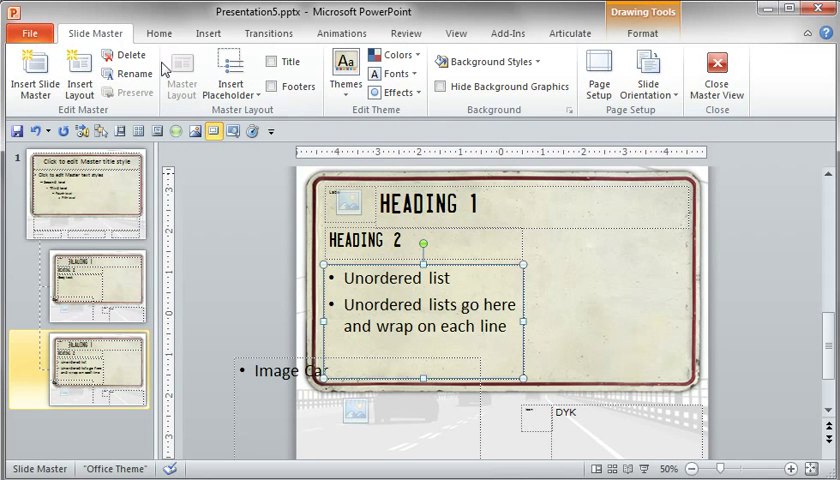
pyautogui.click(159, 33)
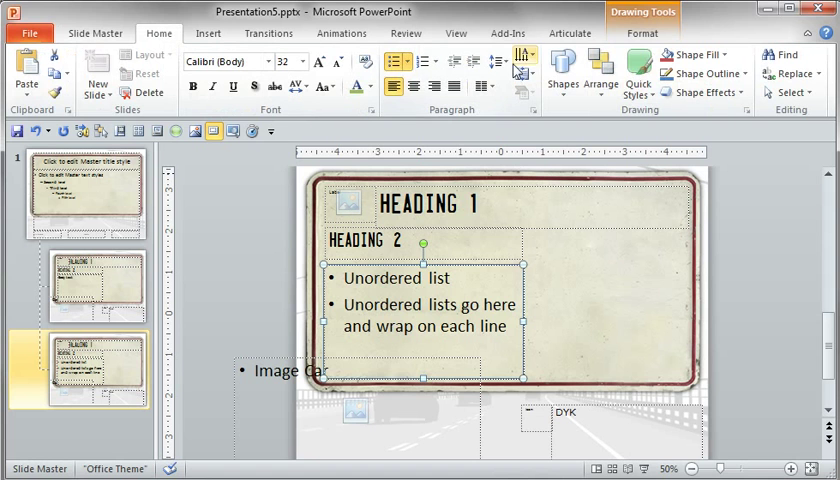
pyautogui.click(520, 55)
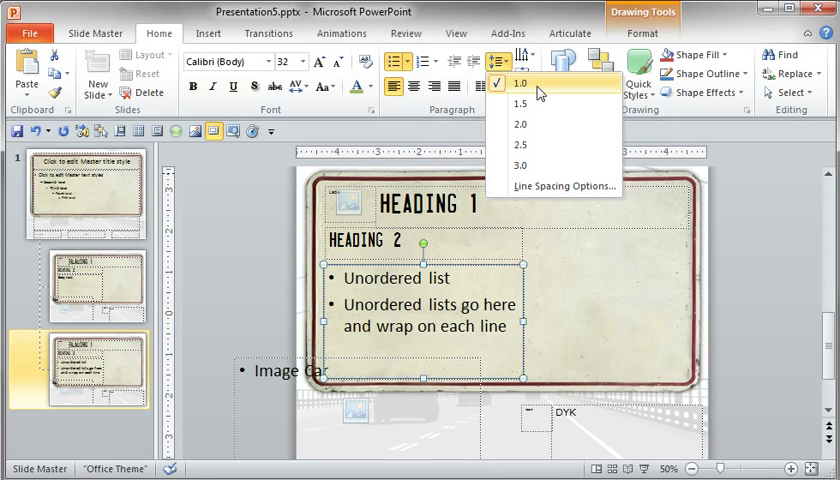
pyautogui.click(520, 104)
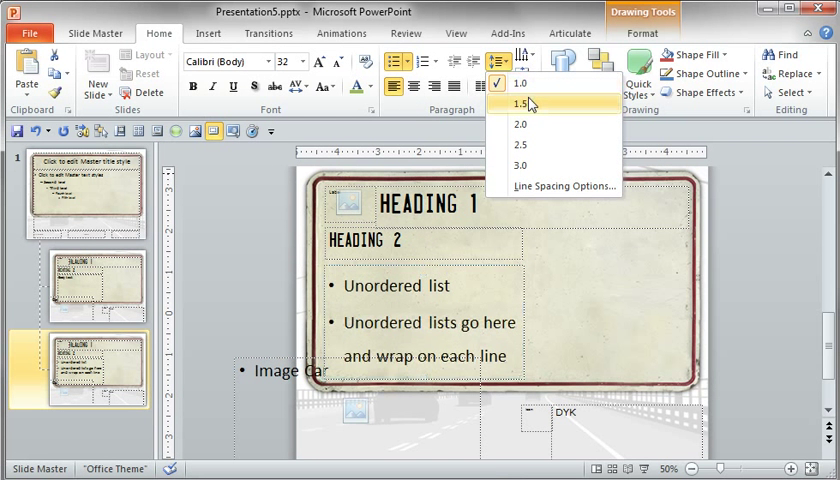
pyautogui.moveTo(530, 124)
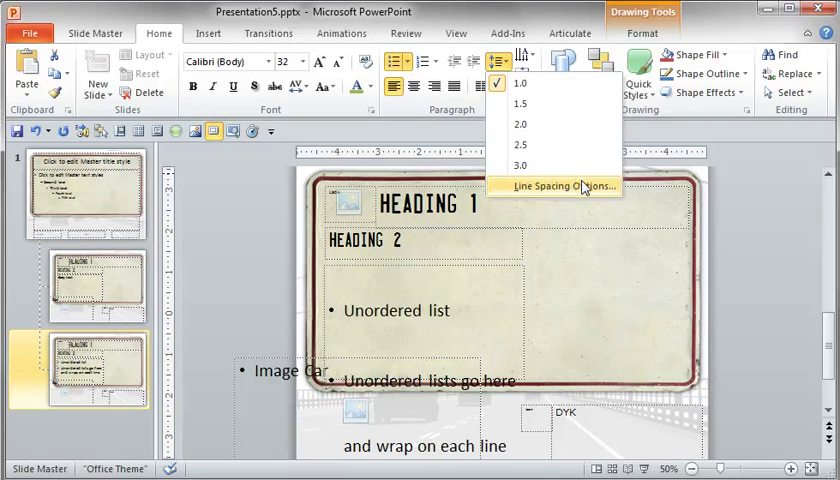
pyautogui.click(566, 186)
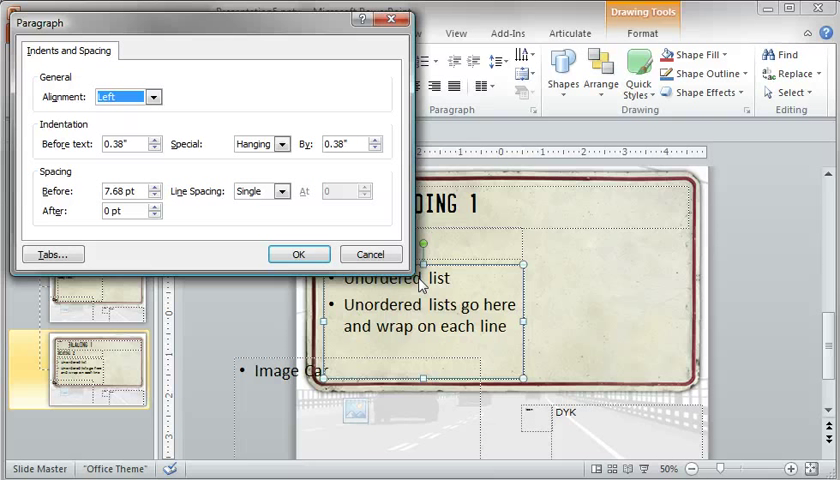
pyautogui.moveTo(178, 175)
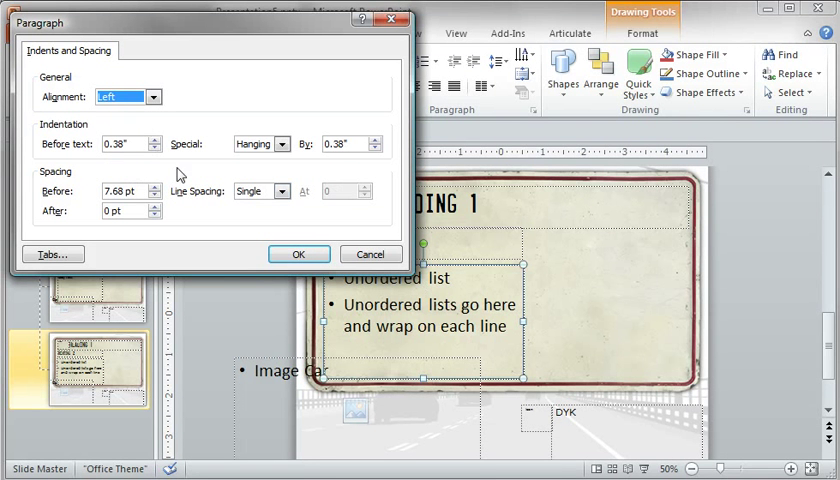
pyautogui.moveTo(348, 315)
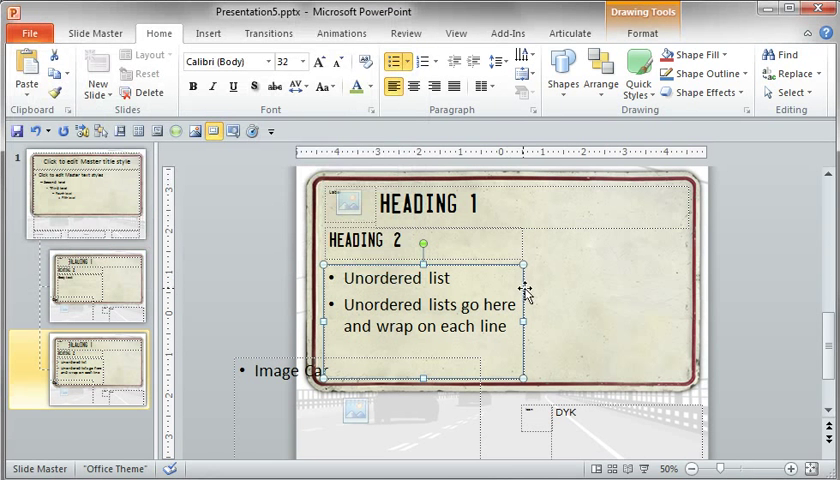
pyautogui.moveTo(272, 68)
pyautogui.write('Tre')
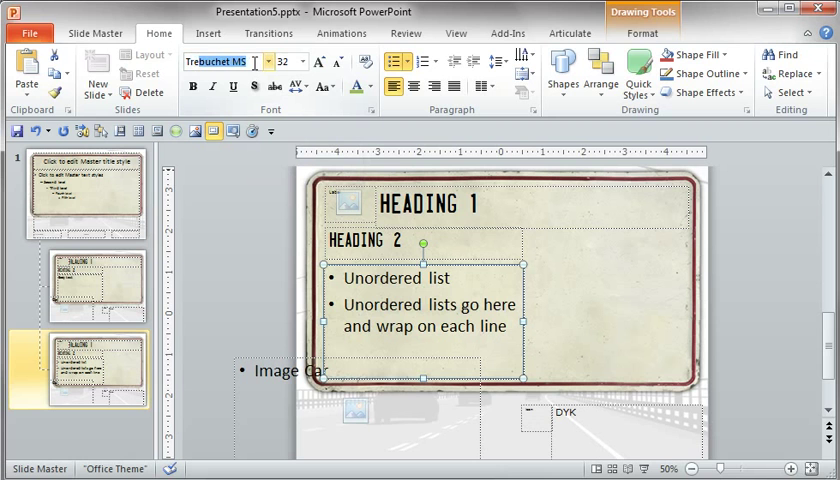
# Step: Format the sample bullets as Trebuchet MS, 12 pt spacing before, Multiple 0.9 line spacing
pyautogui.click(304, 61)
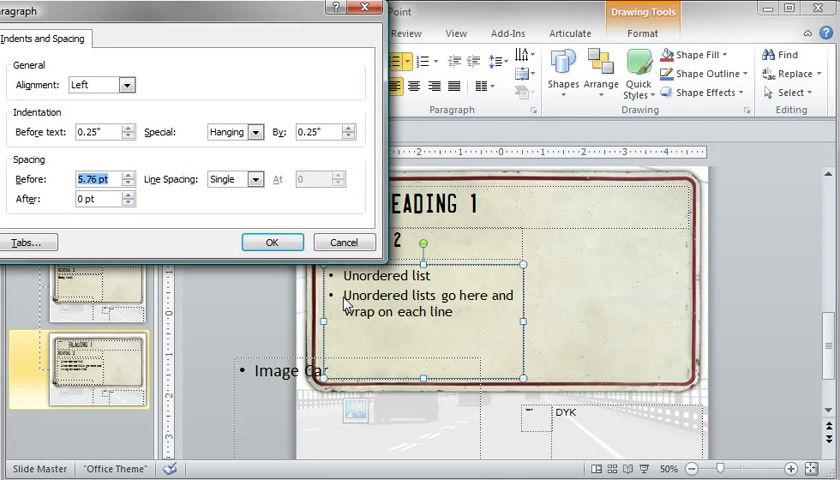
pyautogui.moveTo(45, 188)
pyautogui.write('12')
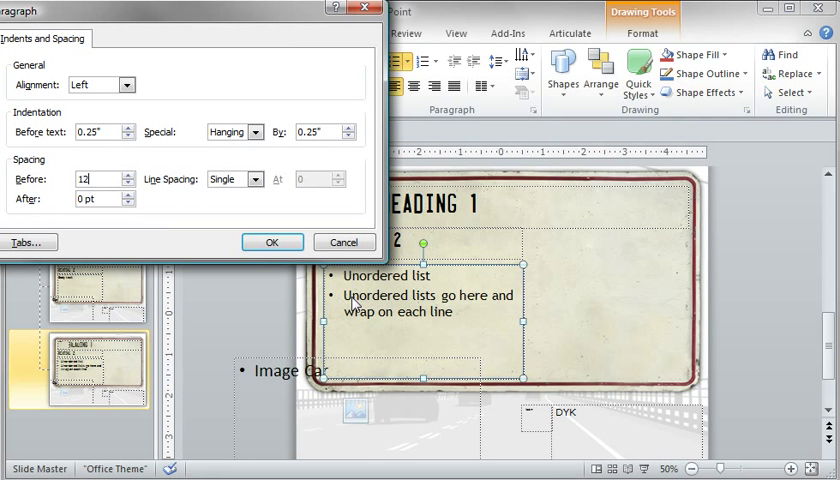
pyautogui.moveTo(212, 211)
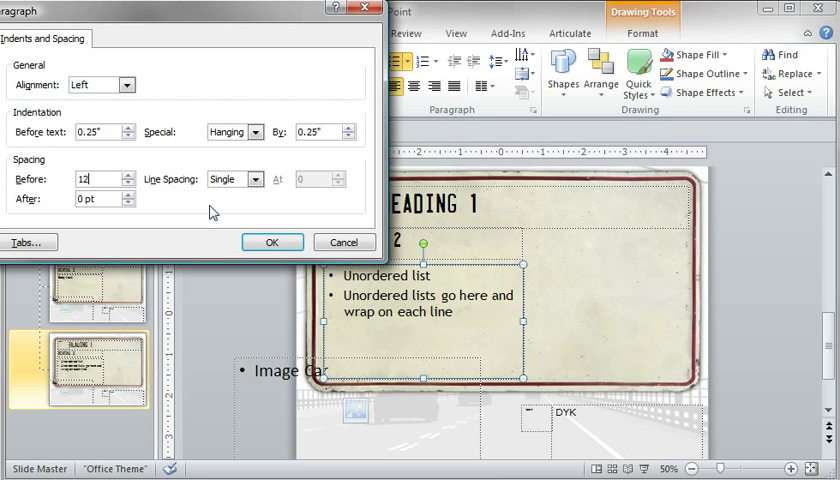
pyautogui.click(258, 179)
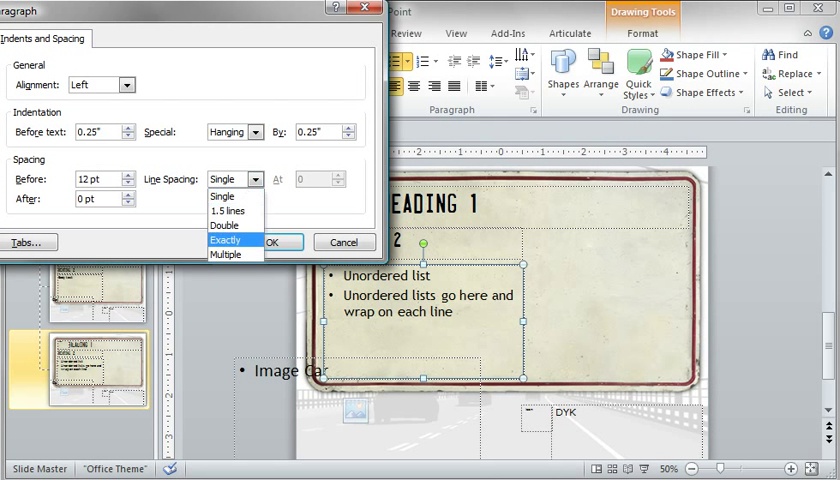
pyautogui.click(227, 254)
pyautogui.write('.9')
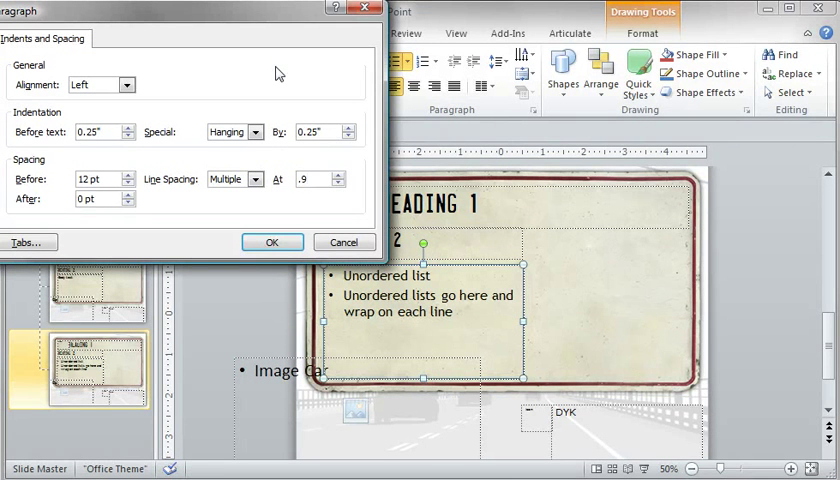
pyautogui.click(272, 242)
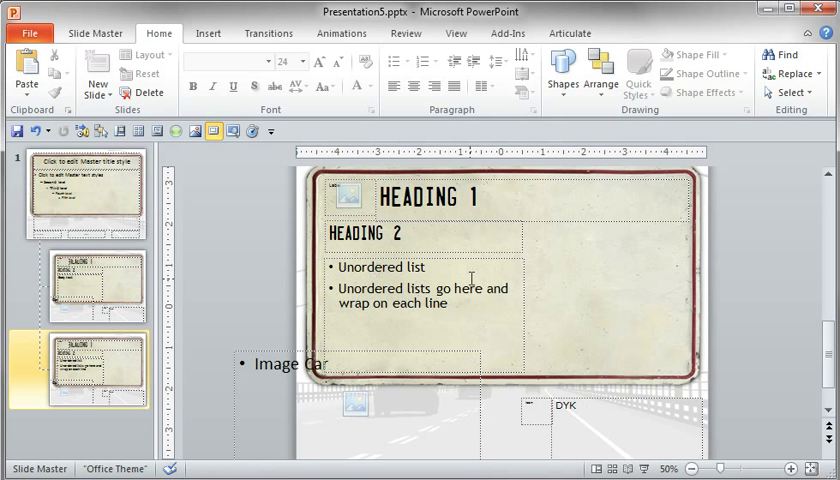
pyautogui.moveTo(555, 289)
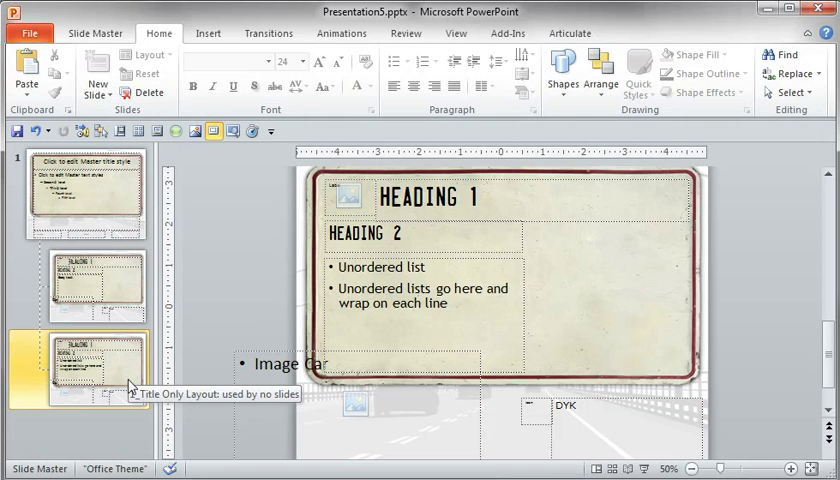
pyautogui.moveTo(120, 379)
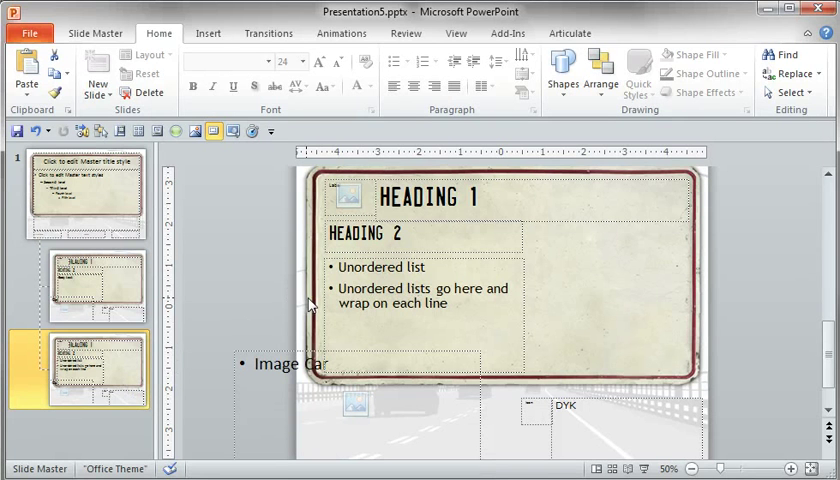
pyautogui.moveTo(258, 286)
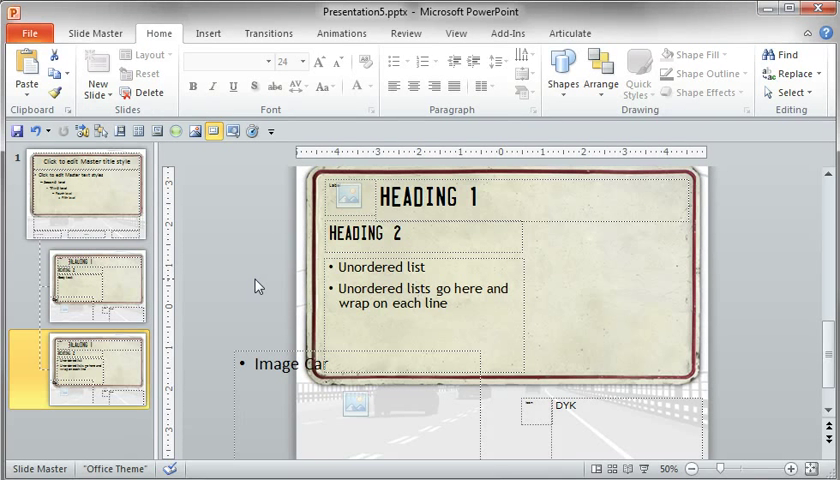